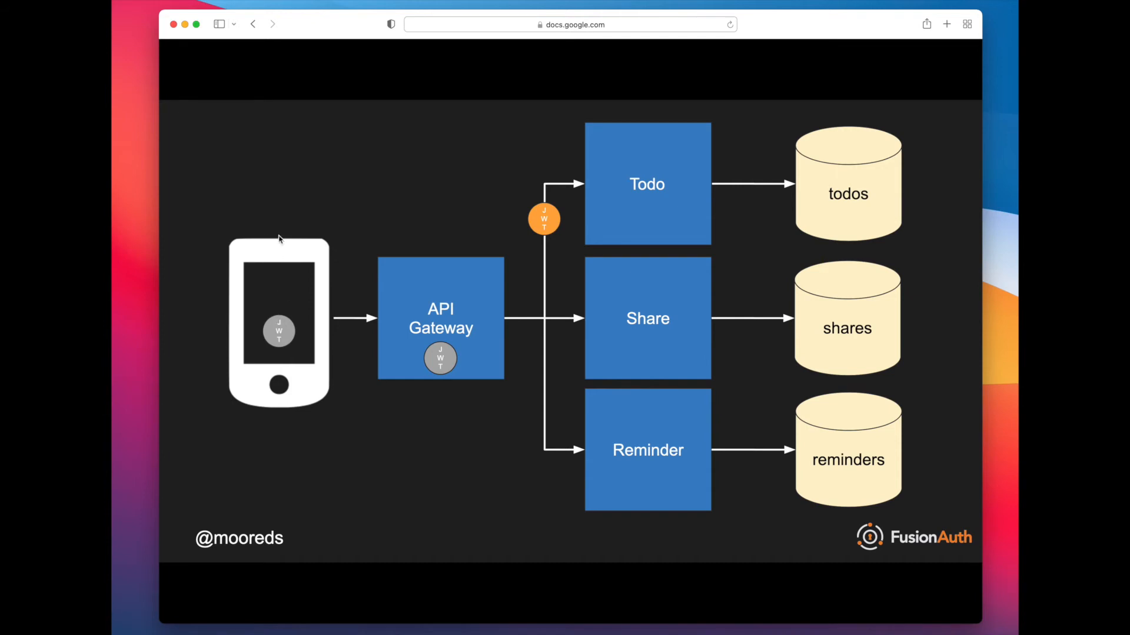
mouse_move(272, 222)
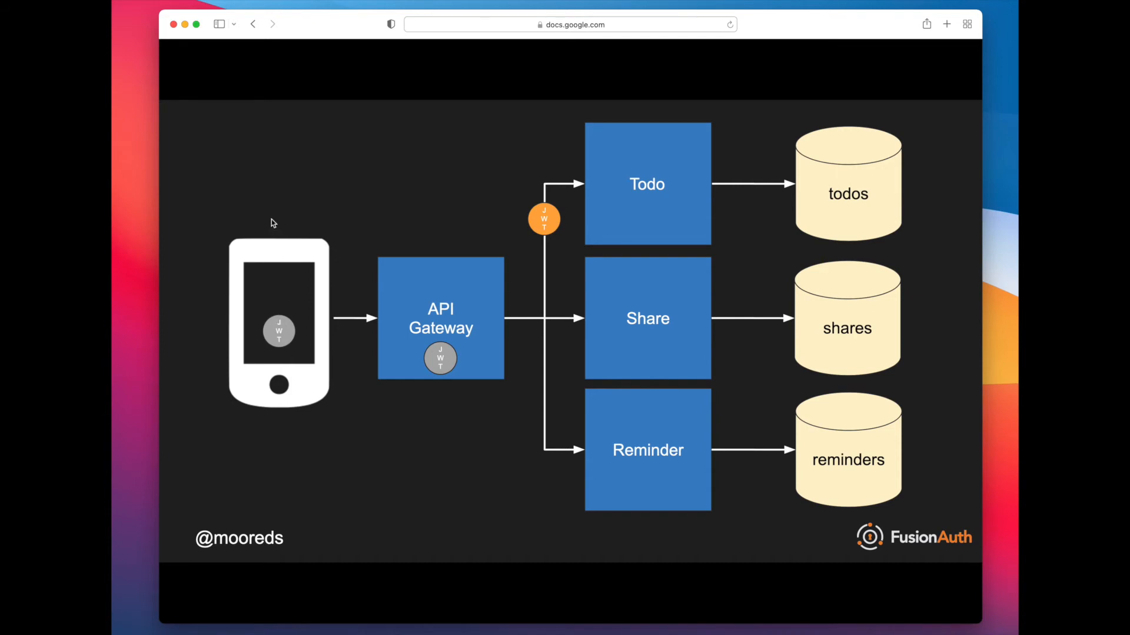